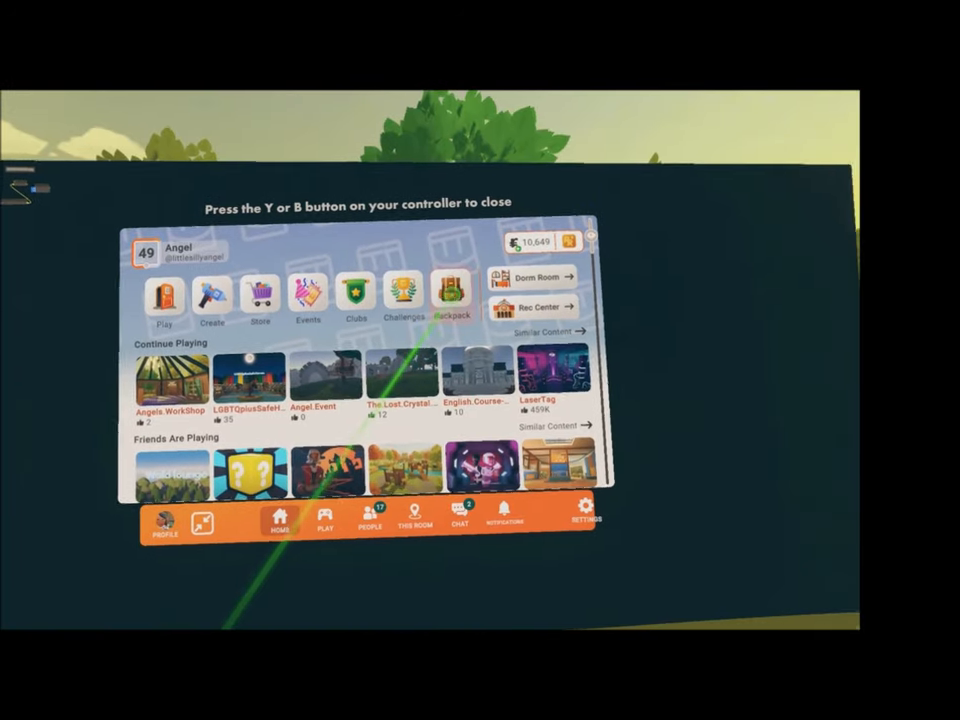
Equip the Maker Pen from the backpack's Tools tab
{"action": "left_click", "coordinate": [454, 295]}
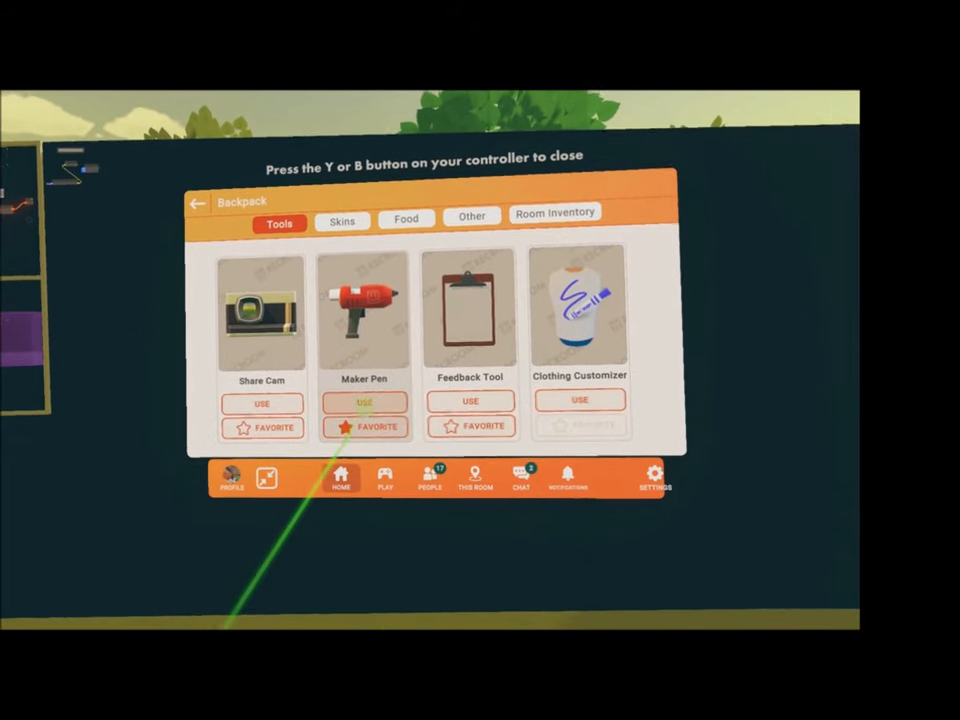
{"action": "left_click", "coordinate": [364, 401]}
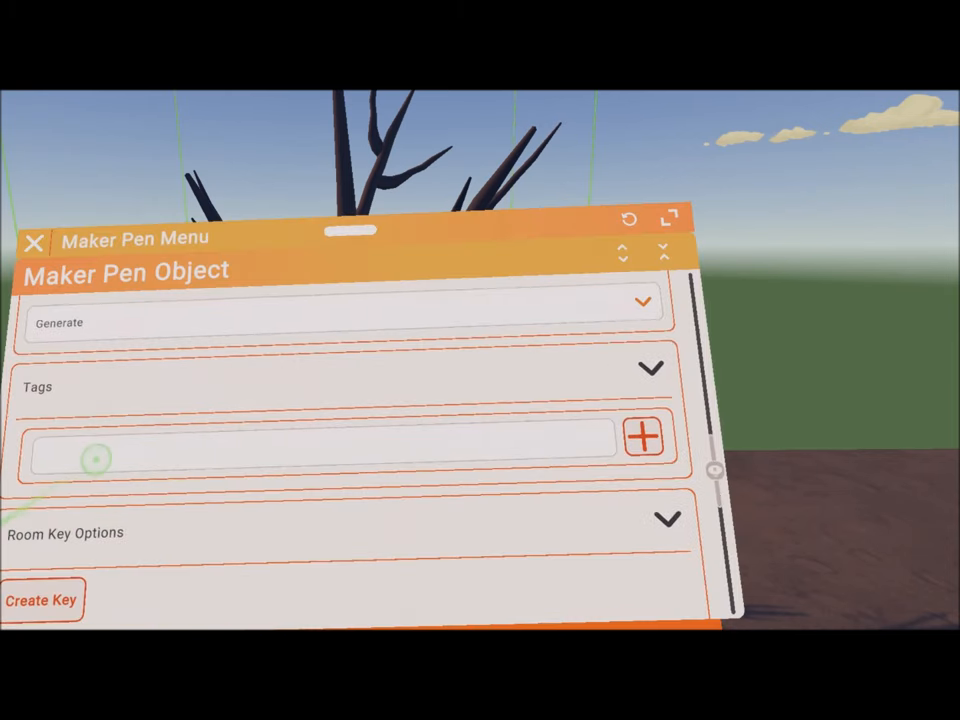
Return to the Maker Pen tools list and close the menu to reach the tree
{"action": "left_click", "coordinate": [644, 435]}
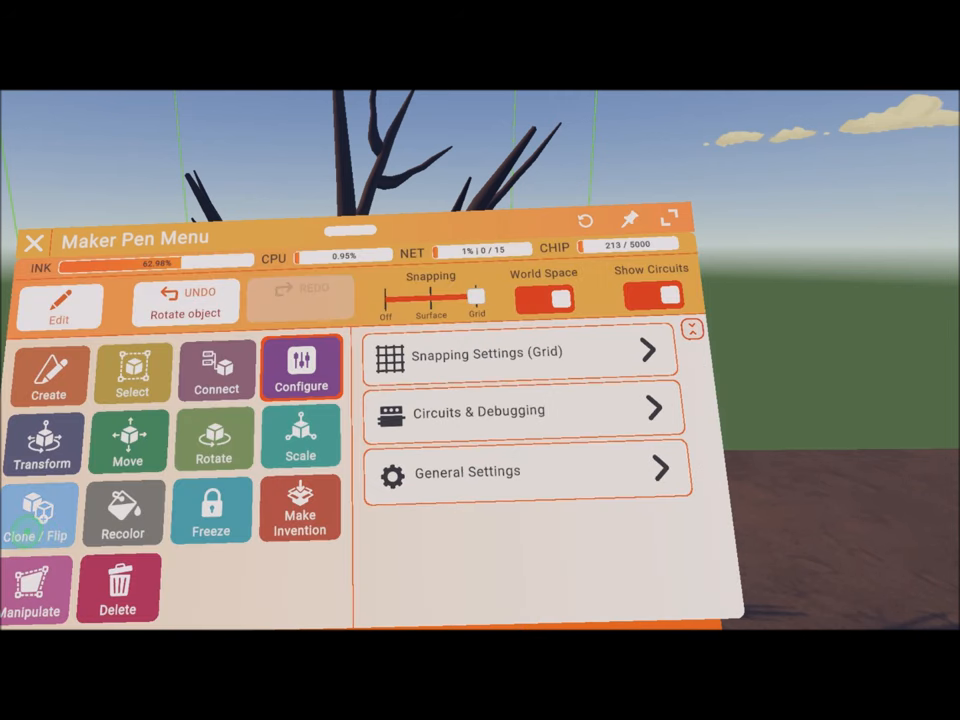
{"action": "left_click", "coordinate": [40, 515]}
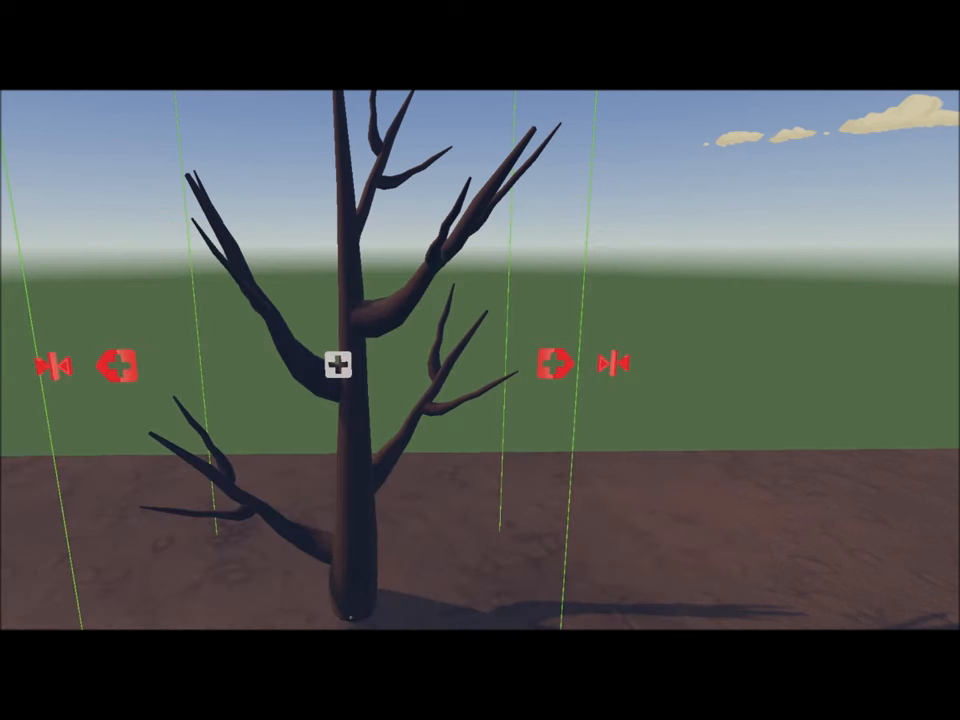
Clone the tree, rotate and move the copy, and view its '#tree1' settings
{"action": "left_click", "coordinate": [550, 362]}
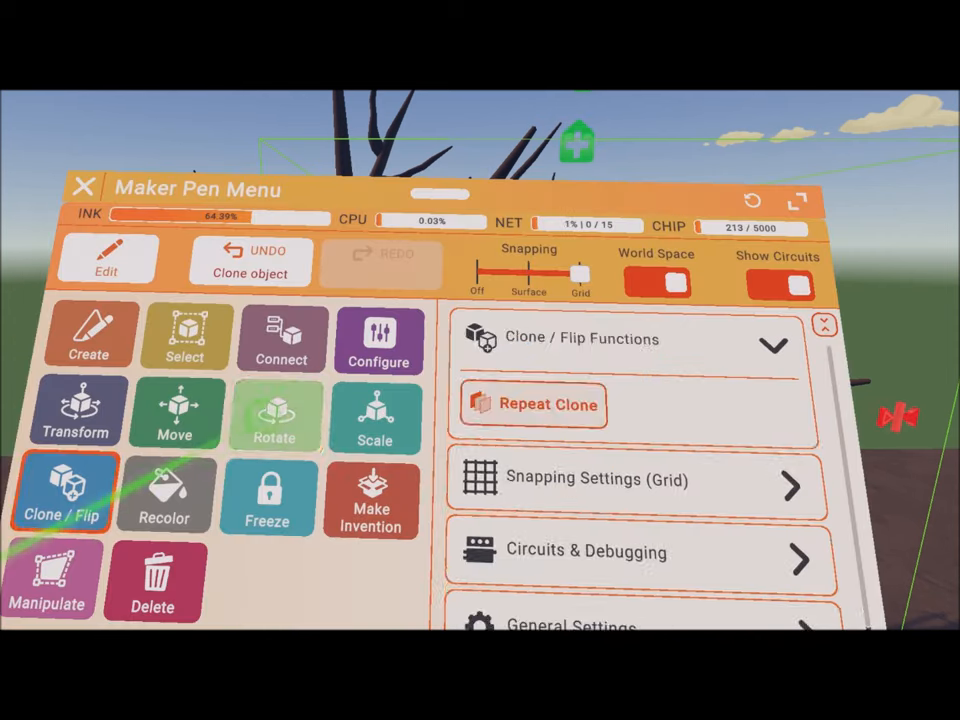
{"action": "left_click", "coordinate": [84, 187]}
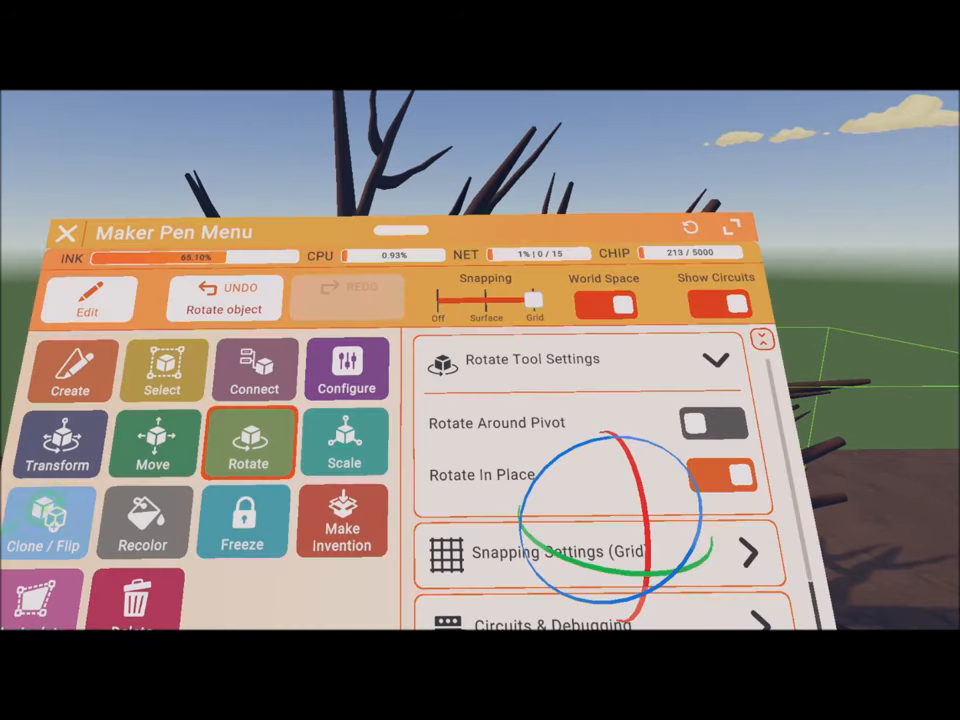
{"action": "left_click", "coordinate": [153, 443]}
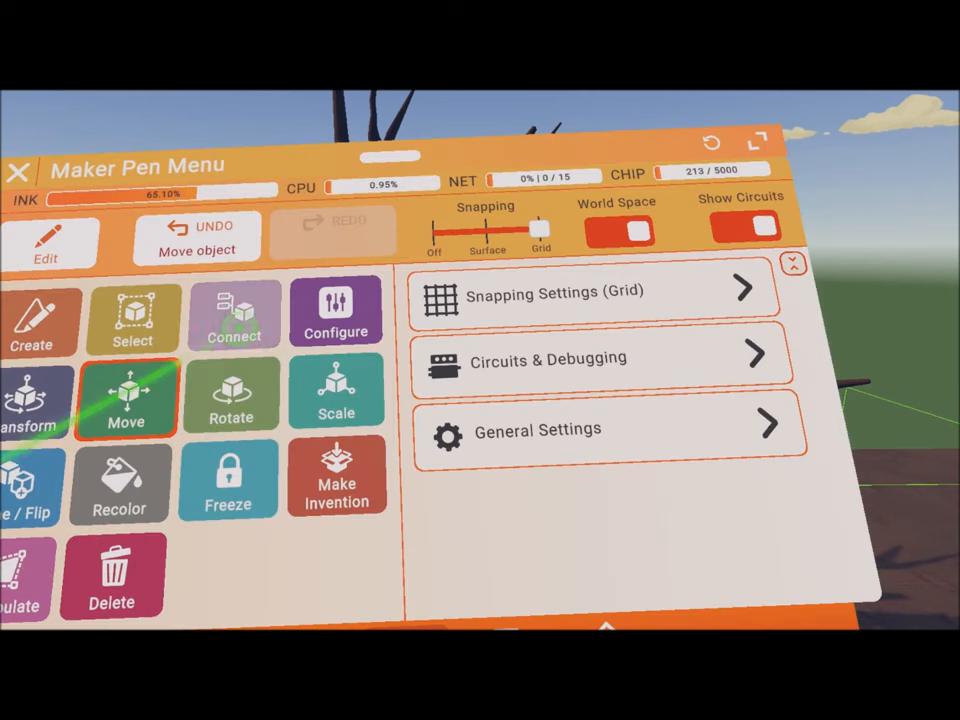
{"action": "left_click", "coordinate": [336, 311]}
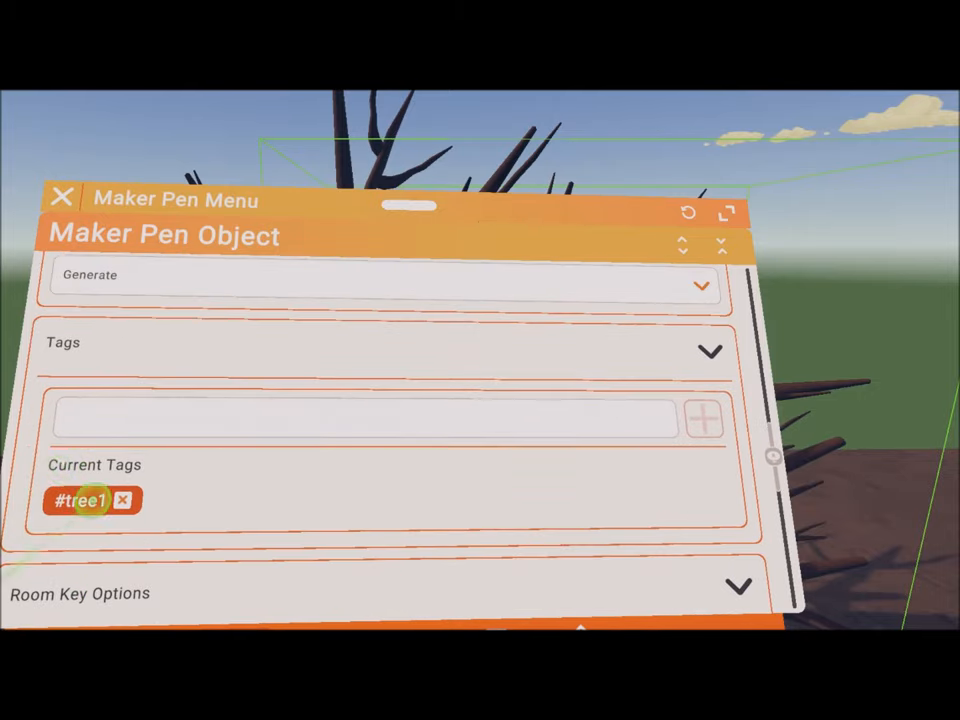
Add the tag tree3 to a tree, check the '#tree4' tag, and return to tools
{"action": "left_click", "coordinate": [123, 500]}
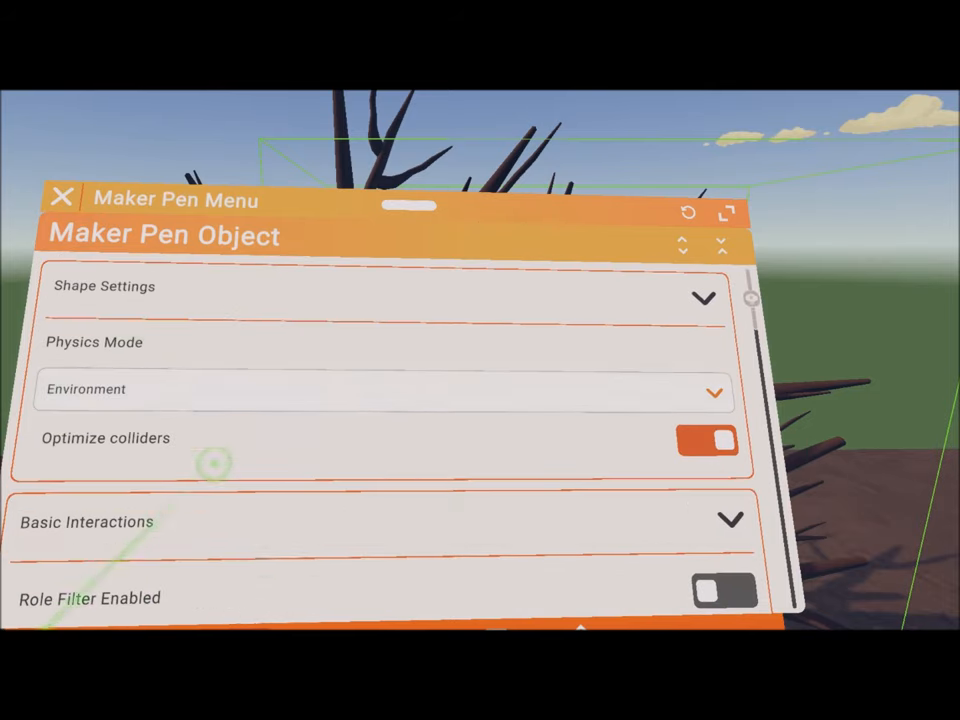
{"action": "scroll", "scroll_direction": "down", "scroll_amount": 3}
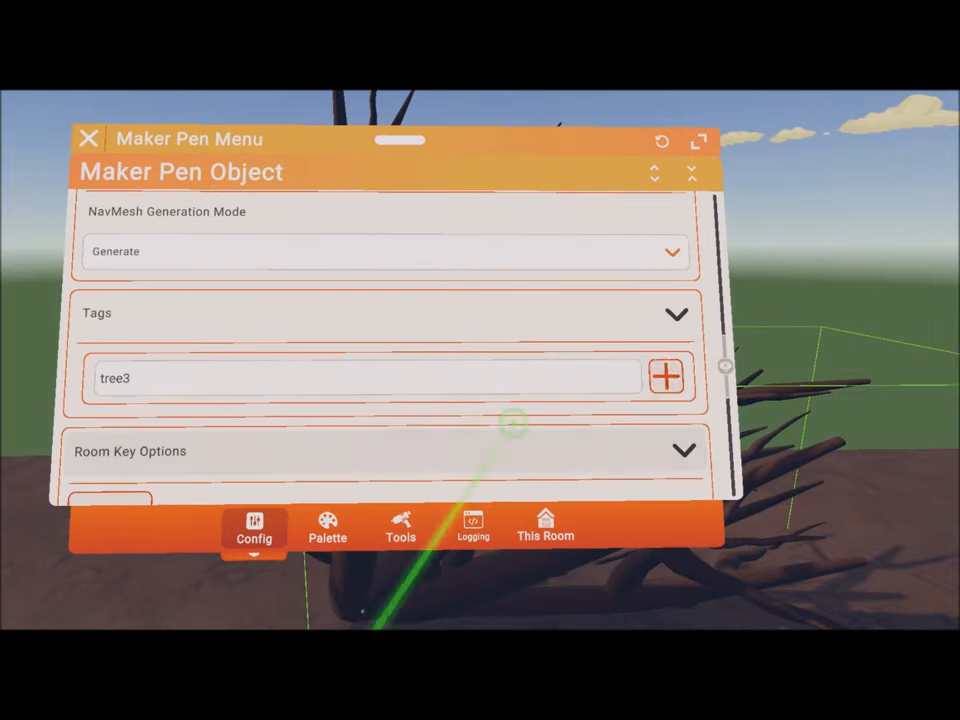
{"action": "left_click", "coordinate": [399, 527]}
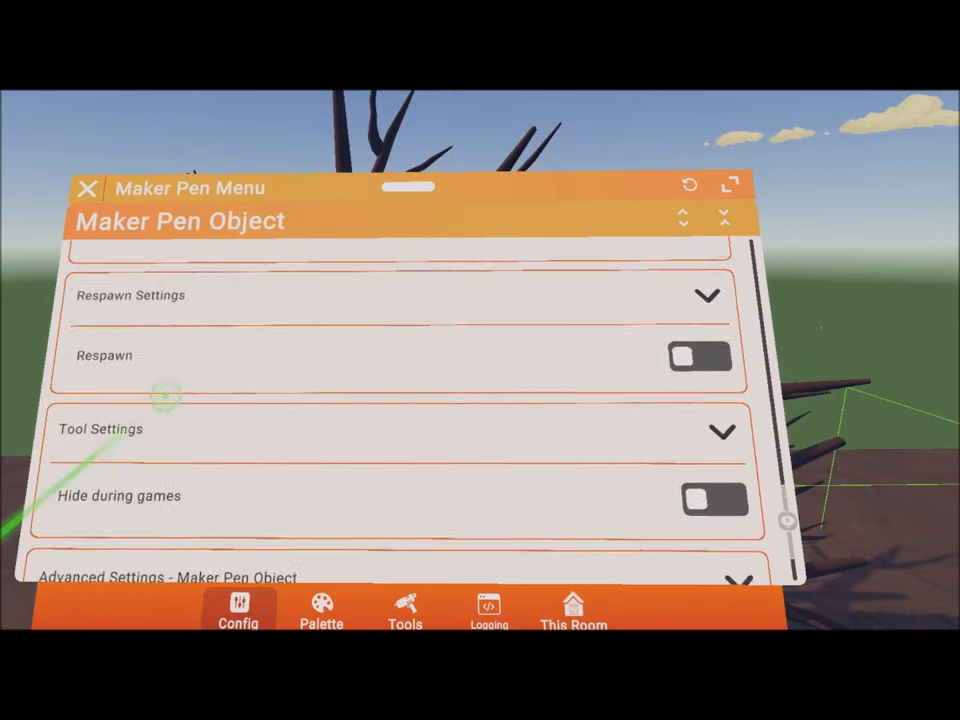
{"action": "scroll", "scroll_direction": "down", "scroll_amount": 3}
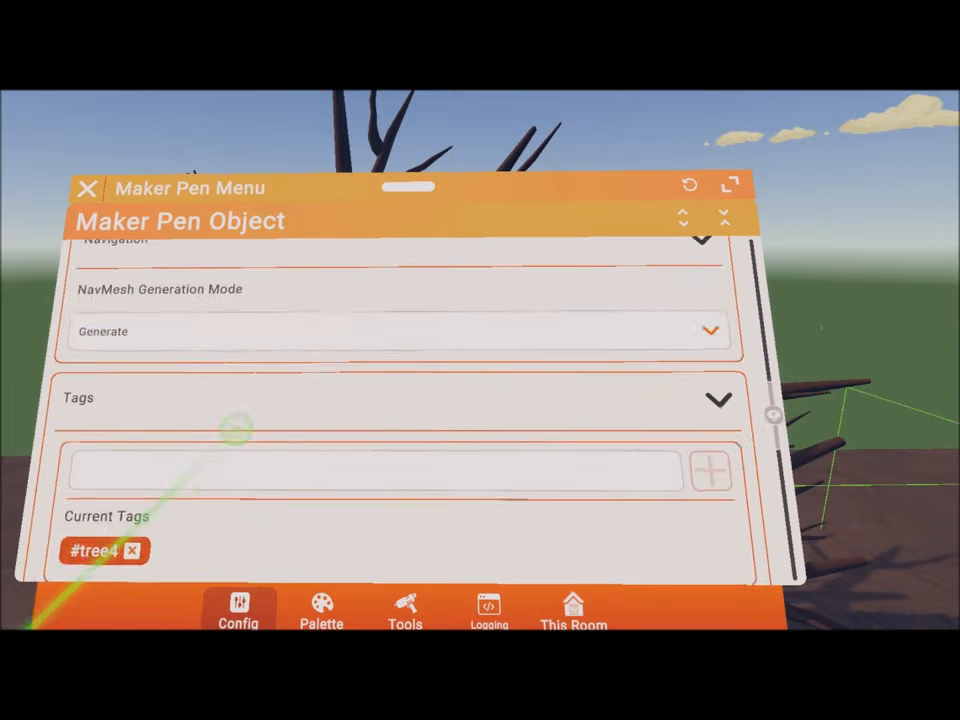
{"action": "left_click", "coordinate": [405, 610]}
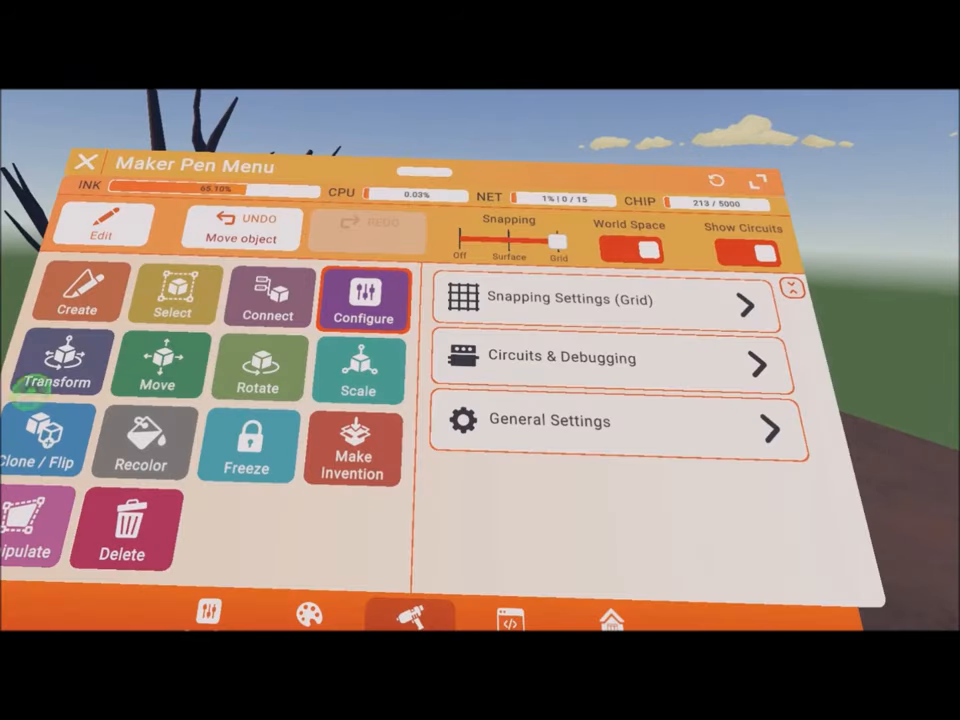
Search the Circuits palette for 'rec room object' chips
{"action": "left_click", "coordinate": [171, 295]}
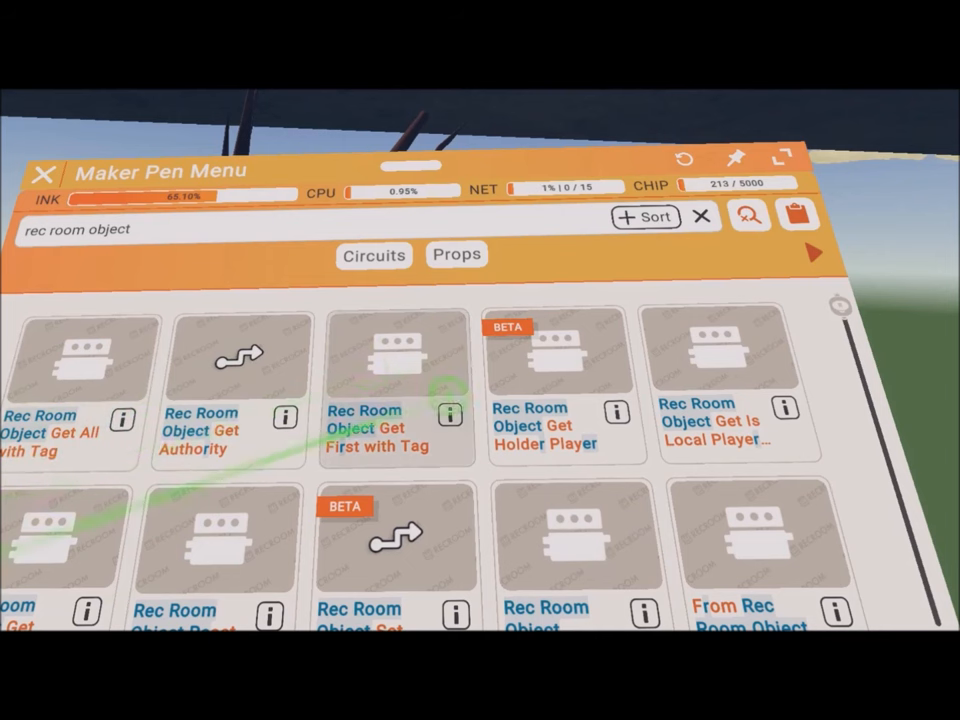
Spawn a Rec Room Object Get First with Tag chip next to Get Position
{"action": "left_click", "coordinate": [395, 350]}
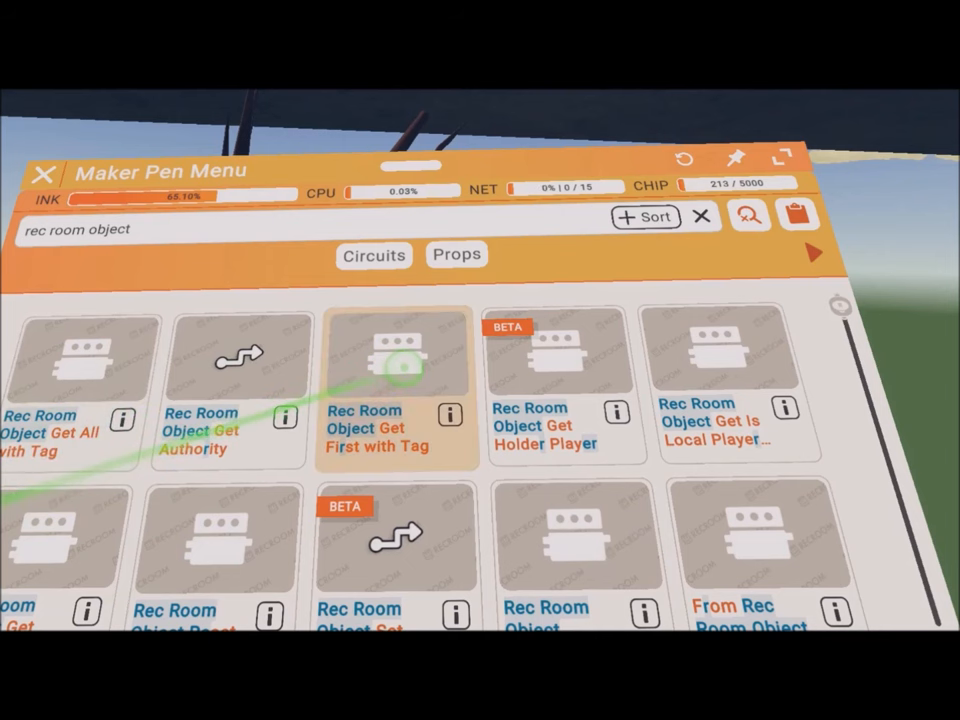
{"action": "left_click", "coordinate": [396, 350]}
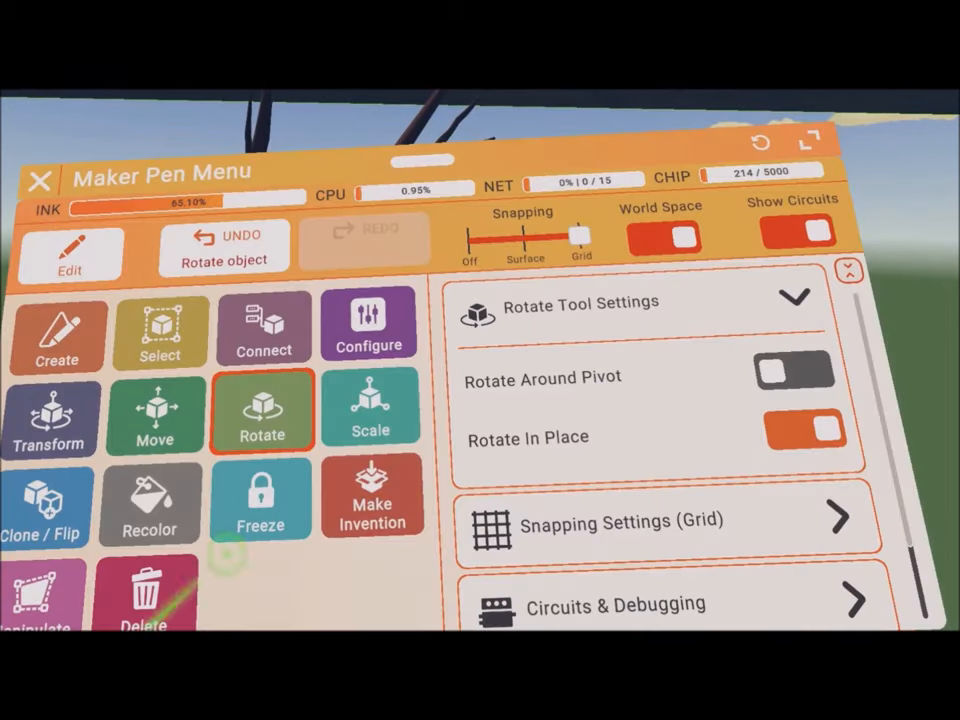
{"action": "left_click", "coordinate": [369, 323]}
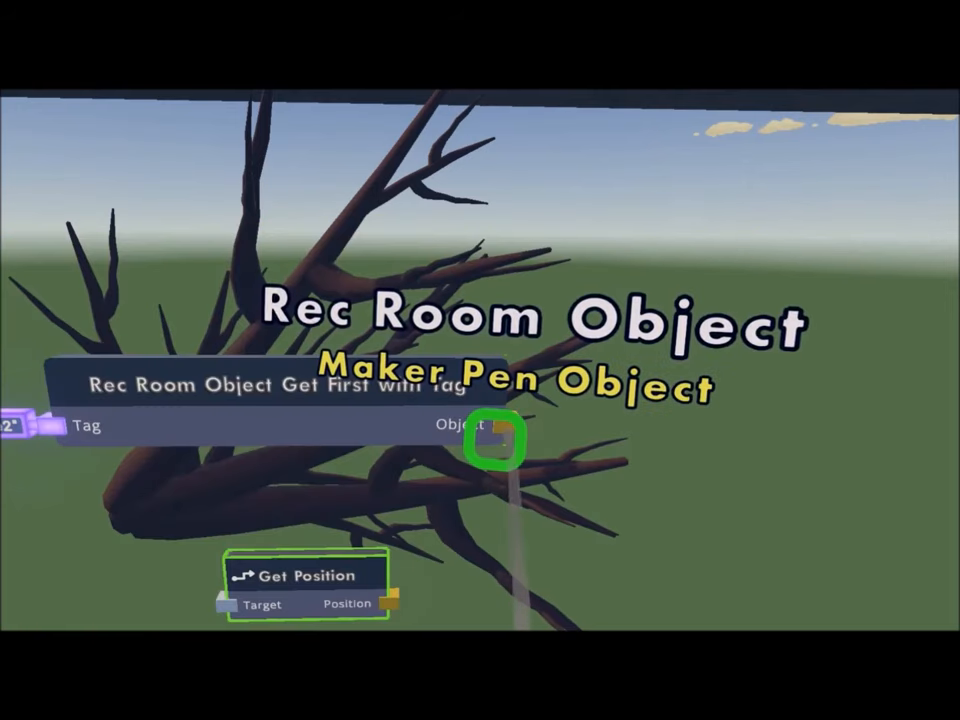
Wire Get First with Tag's Object output into Get Position's Target
{"action": "left_click_drag", "start_coordinate": [497, 440], "coordinate": [225, 604]}
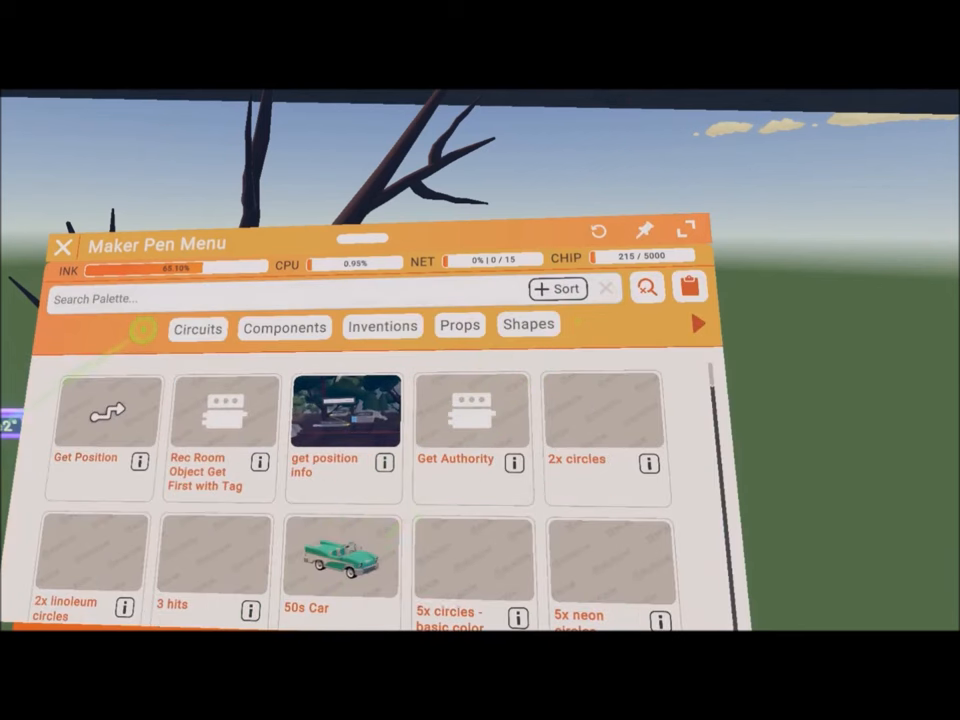
Spawn a Vector3 Create chip from a 'vector3' search and set an input to -22
{"action": "type", "text": "vector3"}
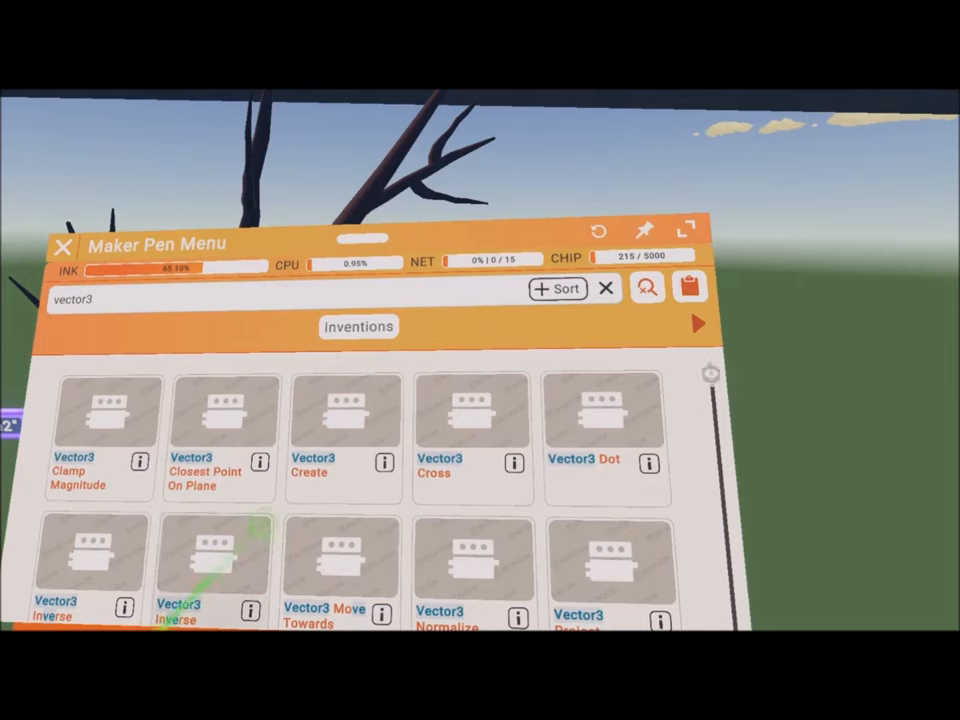
{"action": "left_click", "coordinate": [63, 246]}
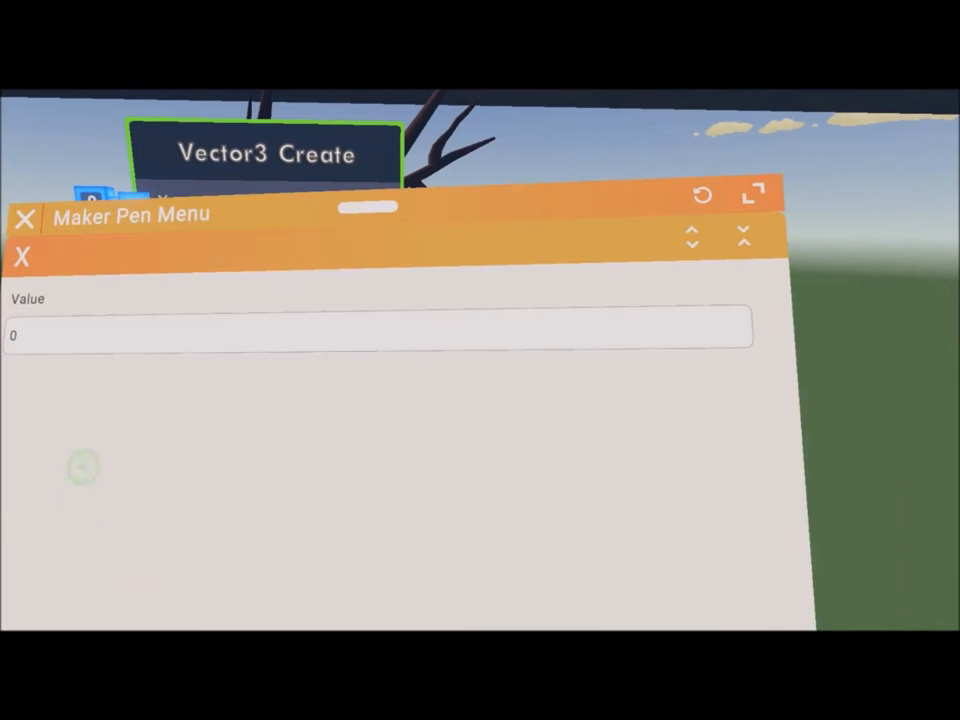
{"action": "type", "text": "-22"}
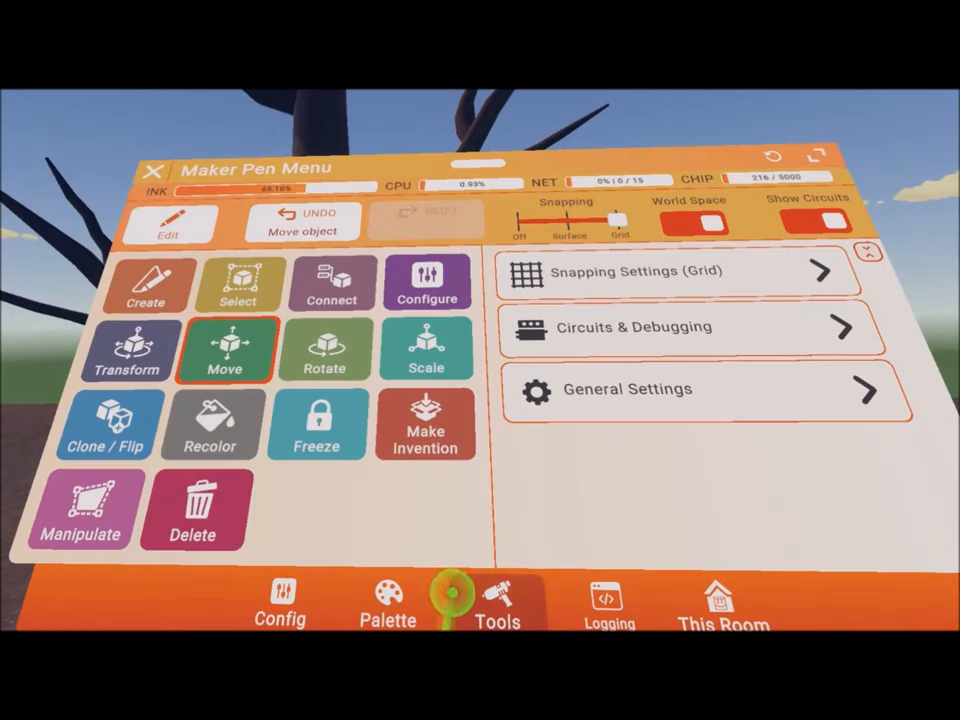
Confirm tag values tree1, tree2, tree3 and tree4 on the Get First with Tag chips
{"action": "left_click", "coordinate": [388, 600]}
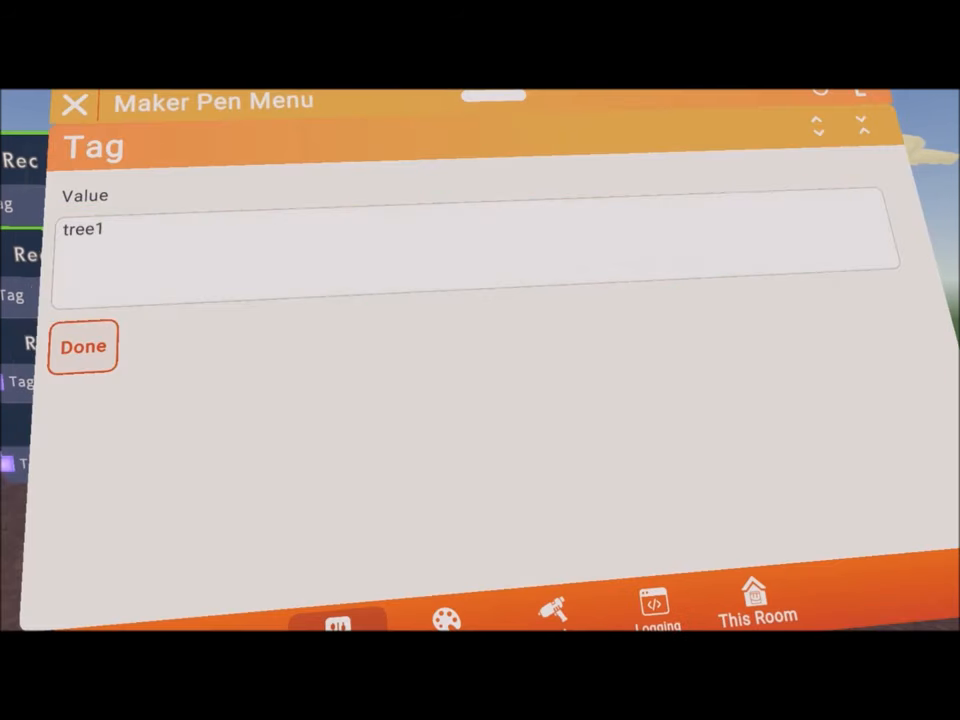
{"action": "left_click", "coordinate": [83, 346]}
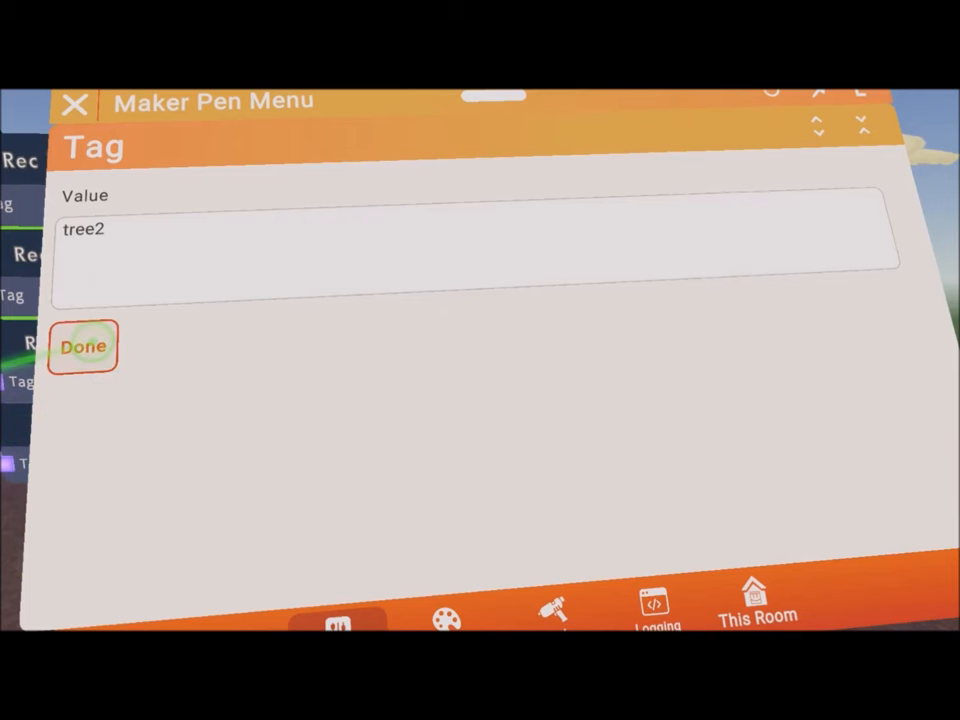
{"action": "left_click", "coordinate": [83, 345]}
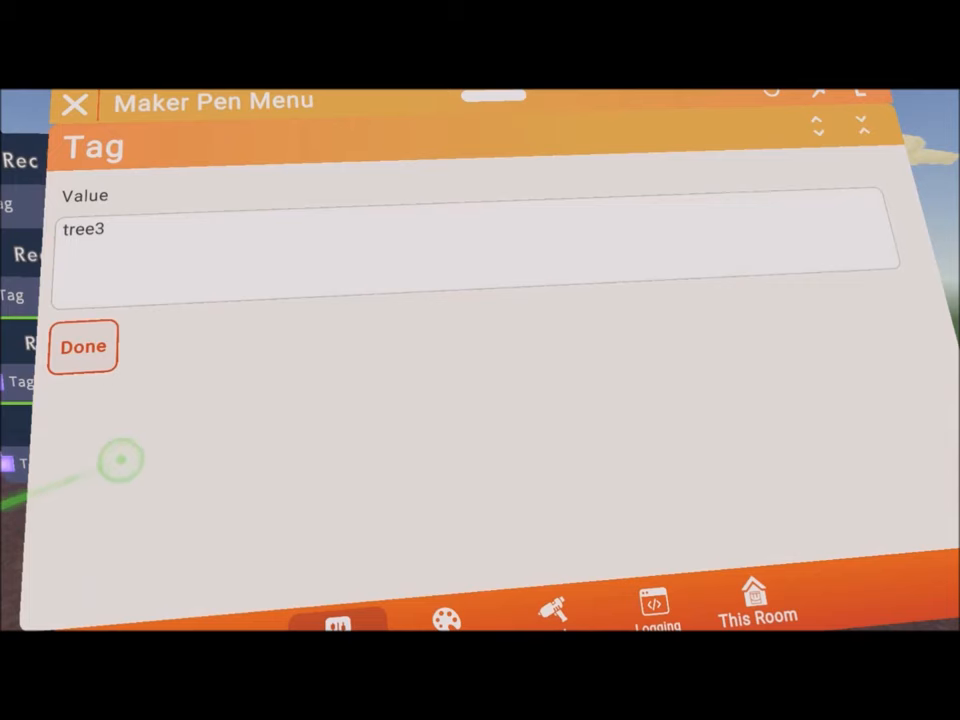
{"action": "left_click", "coordinate": [83, 346]}
{"action": "type", "text": "4"}
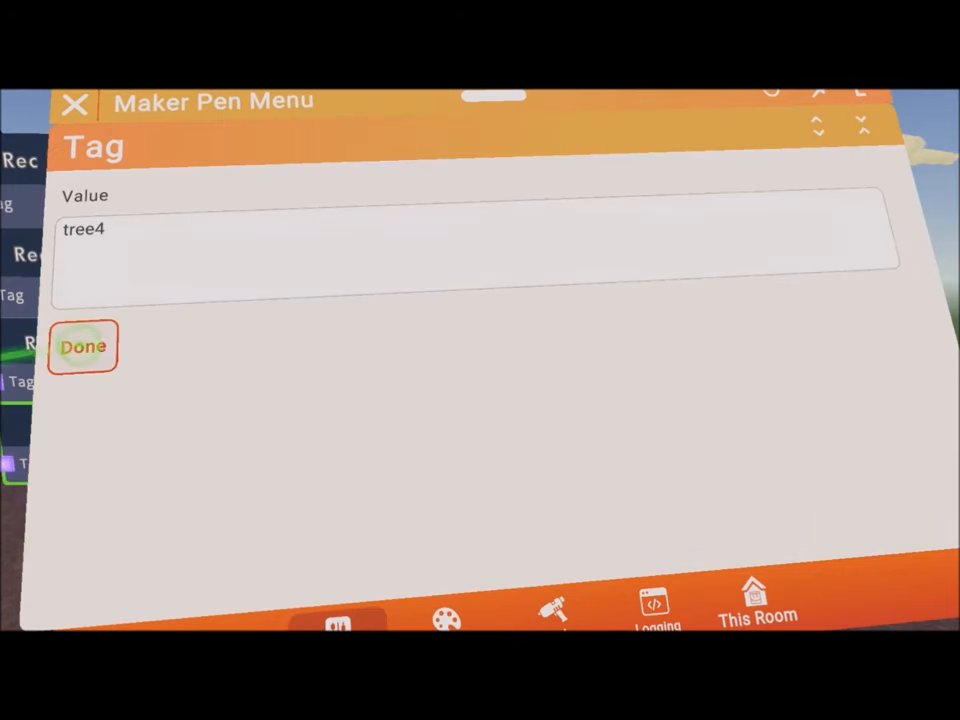
{"action": "left_click", "coordinate": [83, 346]}
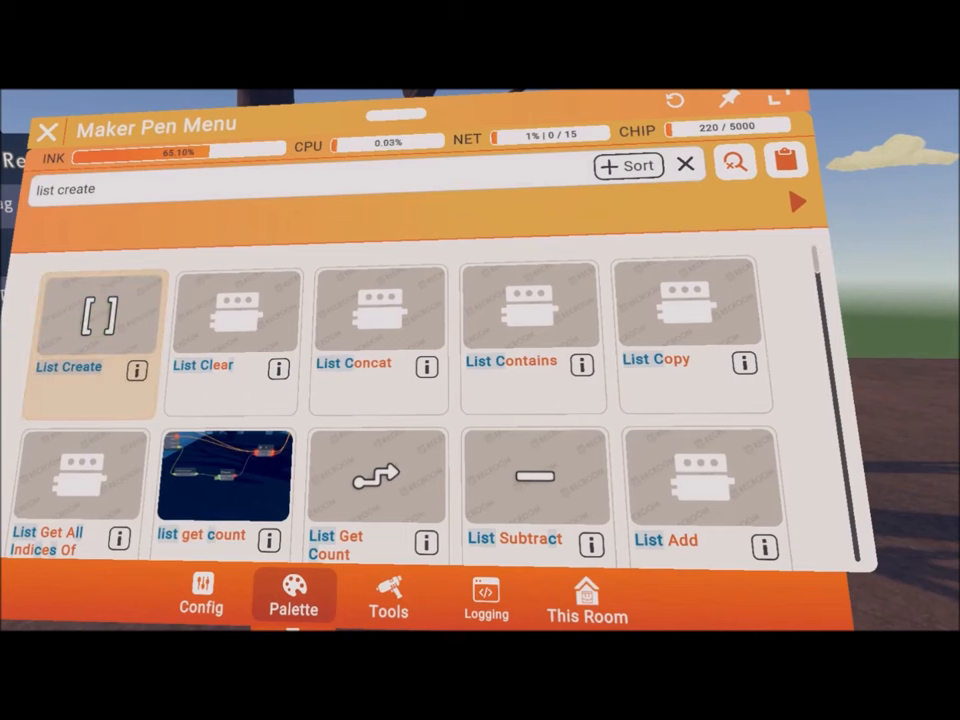
Spawn a List Create chip from the palette
{"action": "left_click", "coordinate": [90, 340]}
{"action": "type", "text": "int var"}
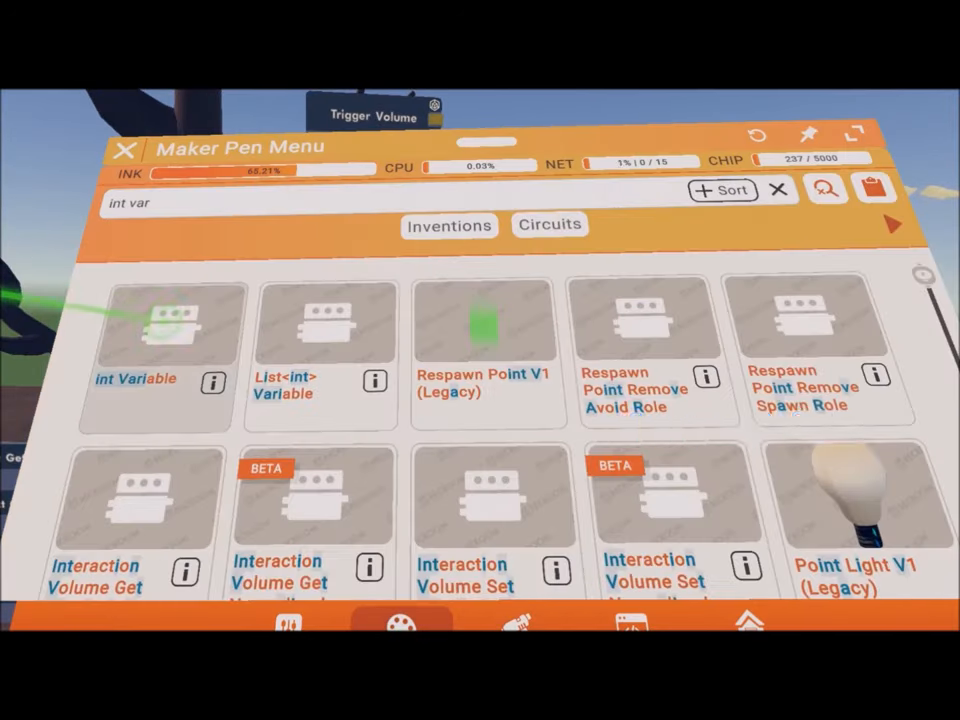
Add an Int Variable chip, then search 'get closest' and add a Get Closest chip
{"action": "left_click", "coordinate": [155, 320]}
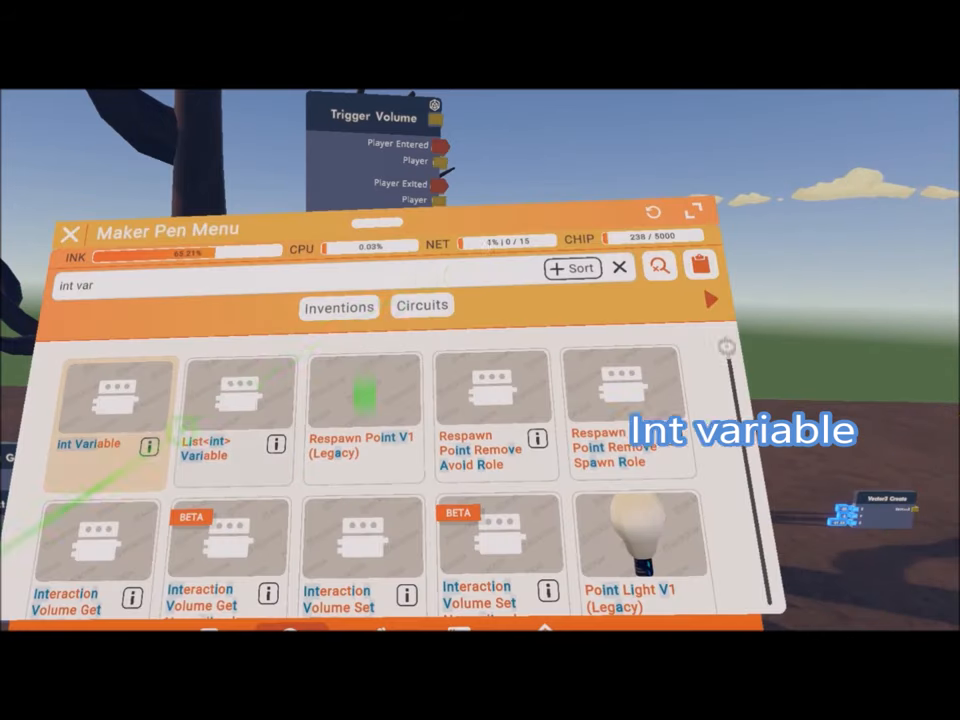
{"action": "type", "text": "get closest"}
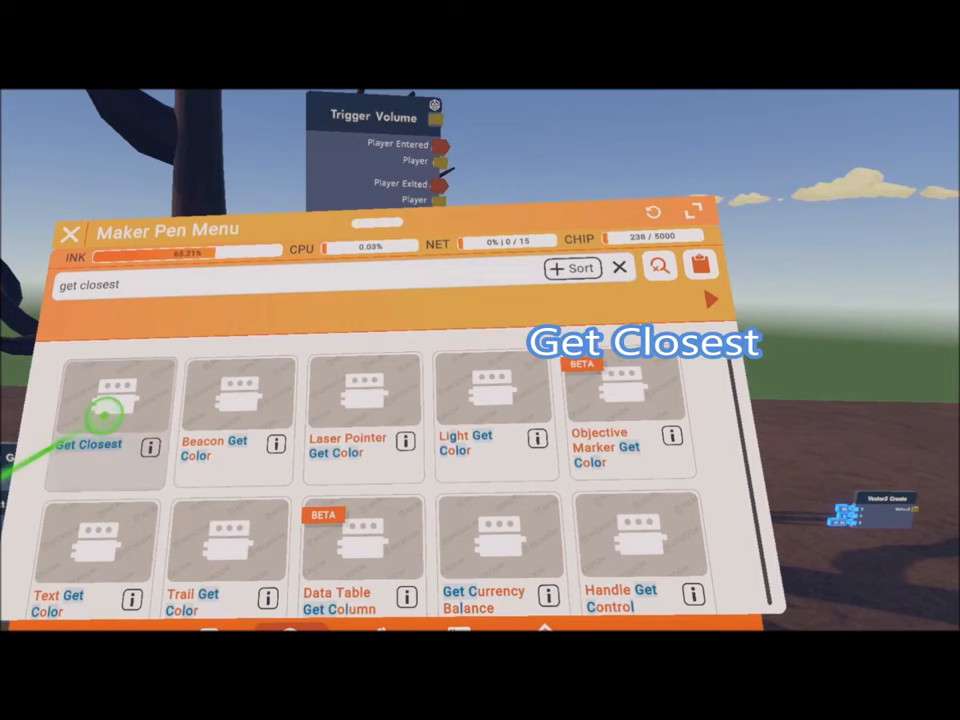
{"action": "left_click", "coordinate": [88, 400]}
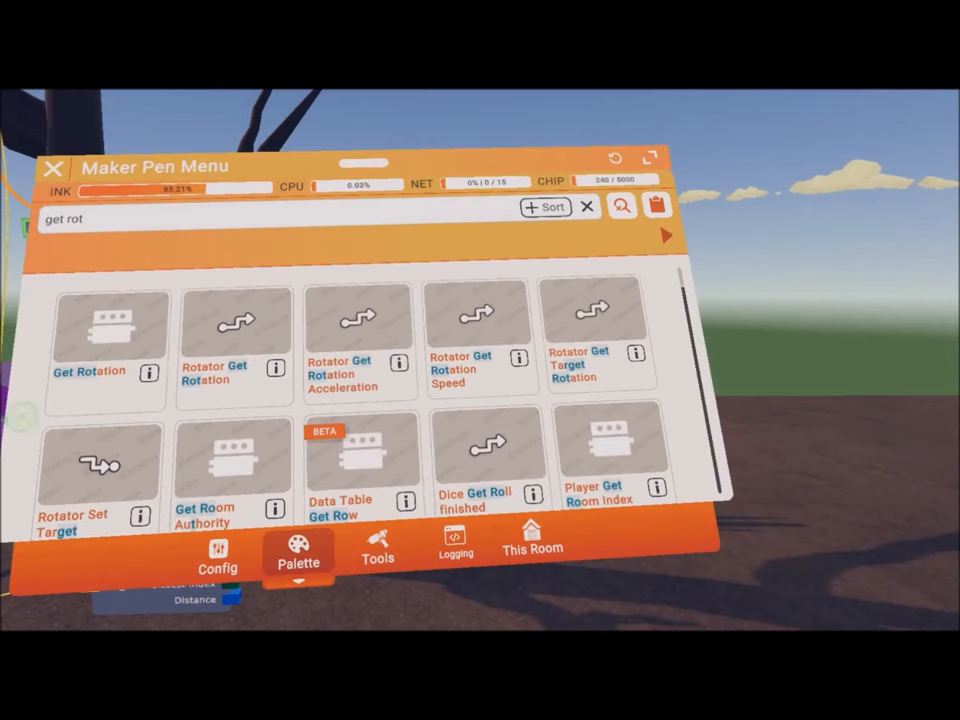
Spawn a Get Rotation chip beside Get Closest in the circuit
{"action": "left_click", "coordinate": [105, 340]}
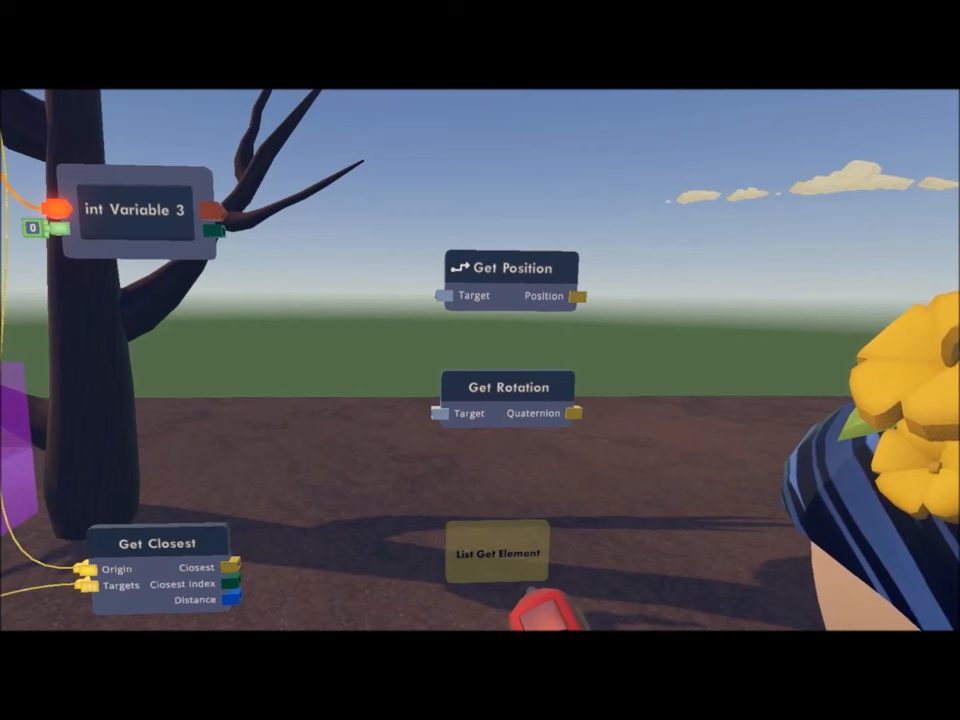
{"action": "left_click", "coordinate": [497, 552]}
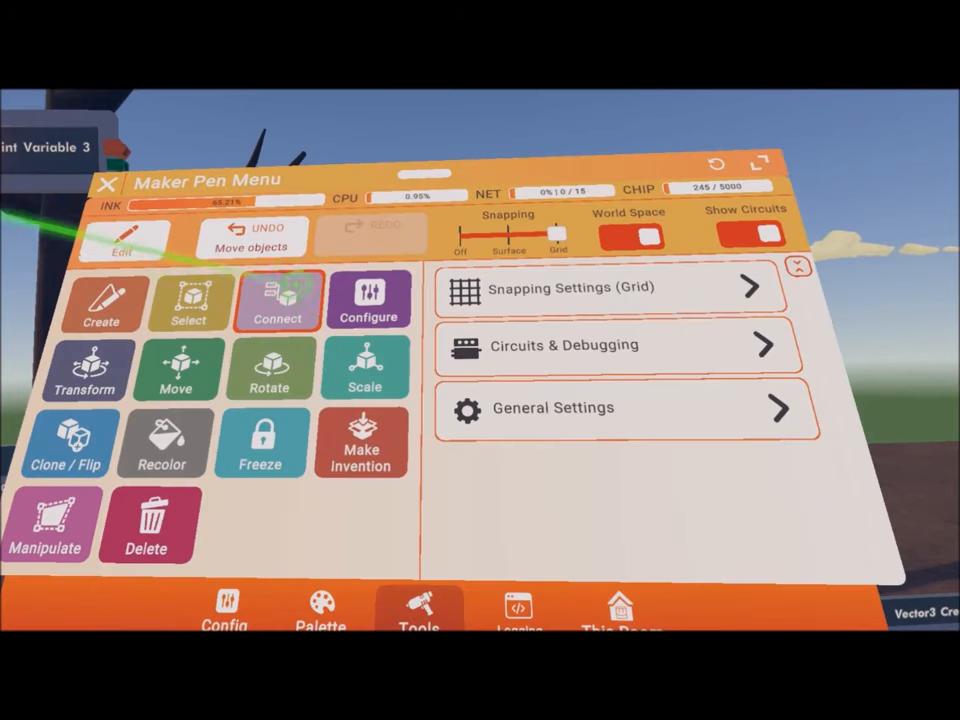
With the Connect tool, wire a Get Closest output into another chip's input
{"action": "left_click", "coordinate": [107, 183]}
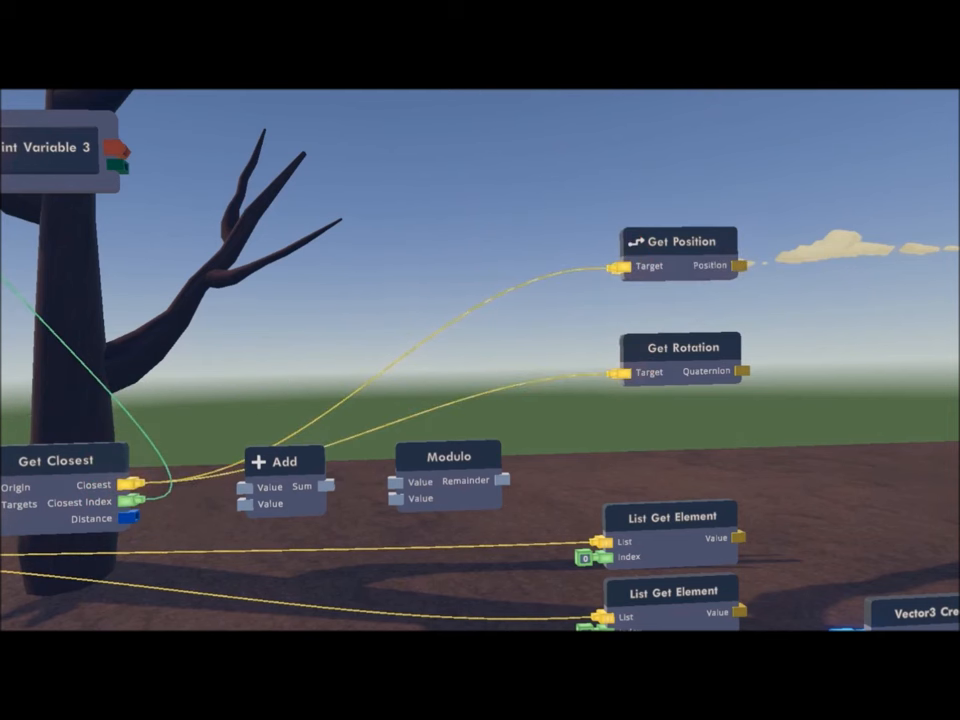
{"action": "left_click", "coordinate": [108, 145]}
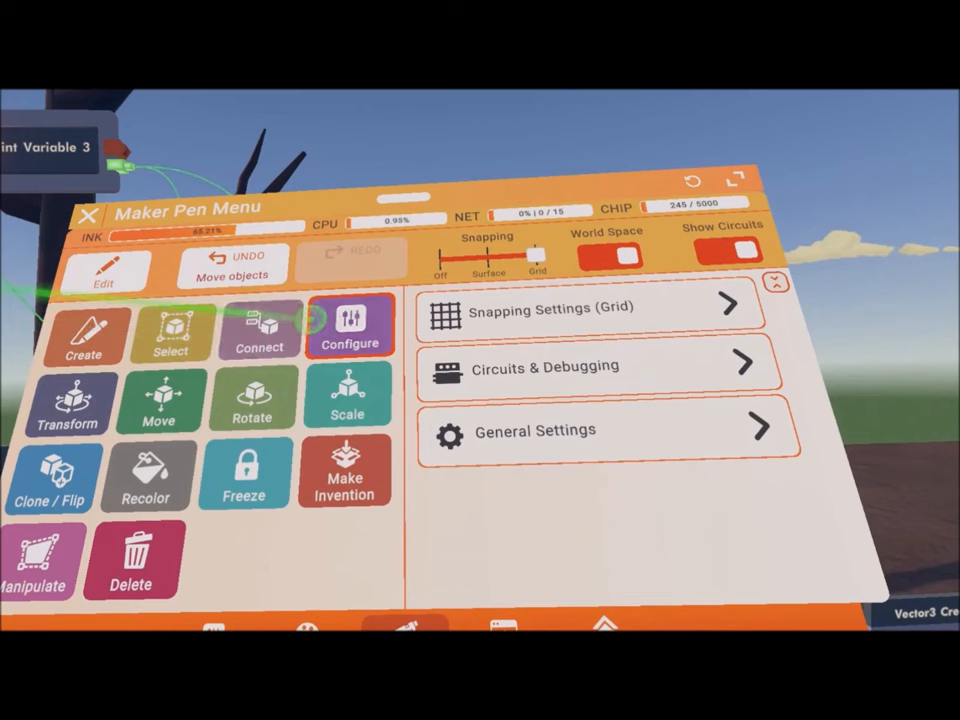
With the Configure tool, set the Add chip's second value to 1 and Modulo's value to 4
{"action": "left_click", "coordinate": [88, 215]}
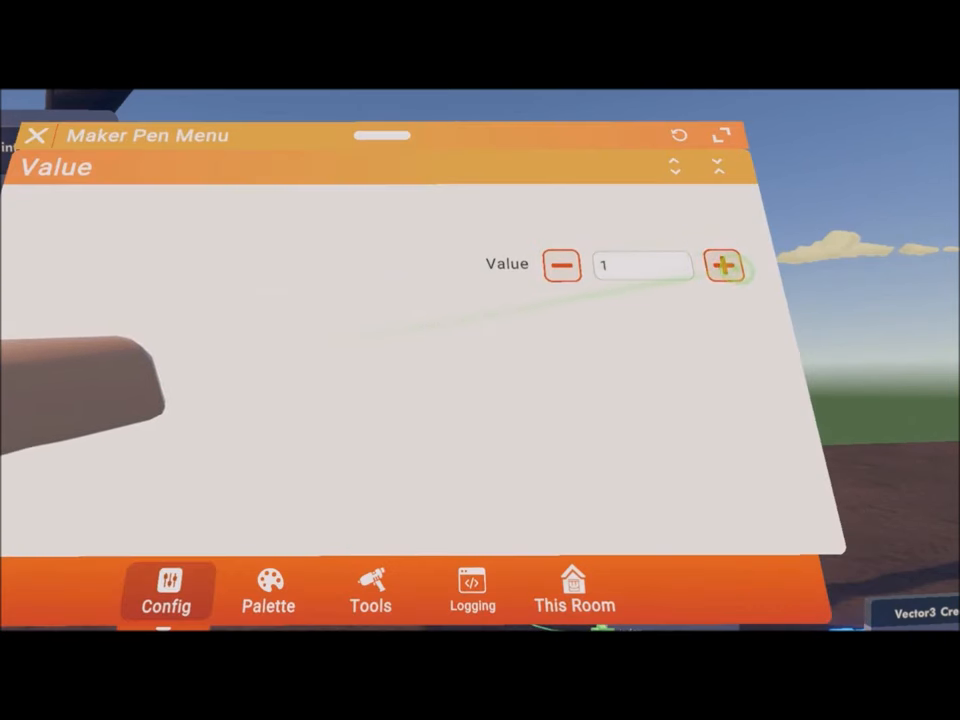
{"action": "left_click", "coordinate": [38, 135]}
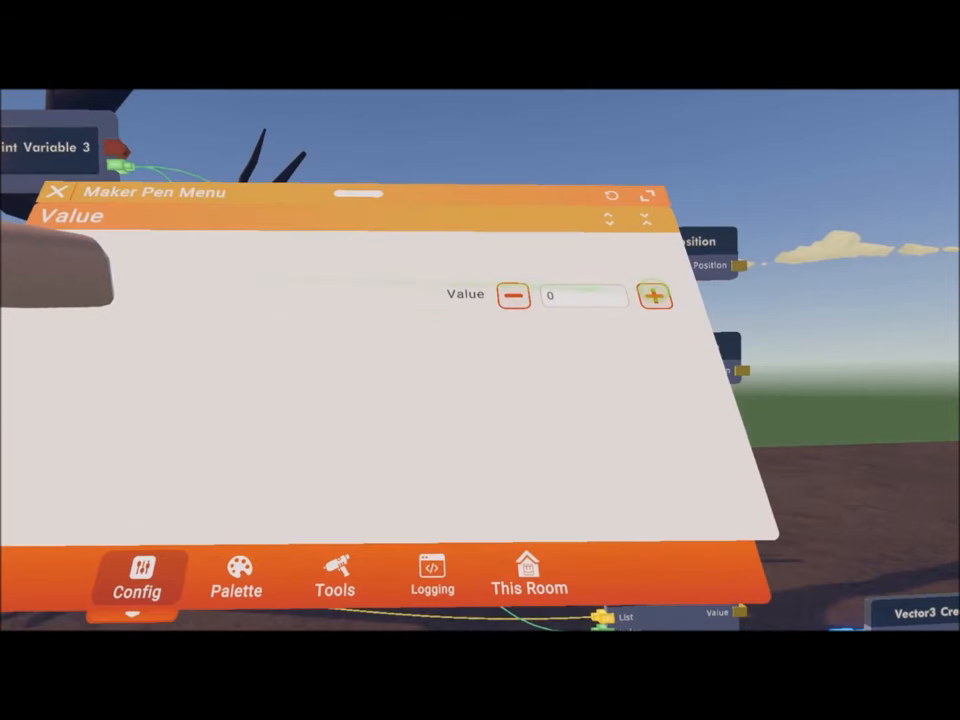
{"action": "left_click", "coordinate": [654, 294]}
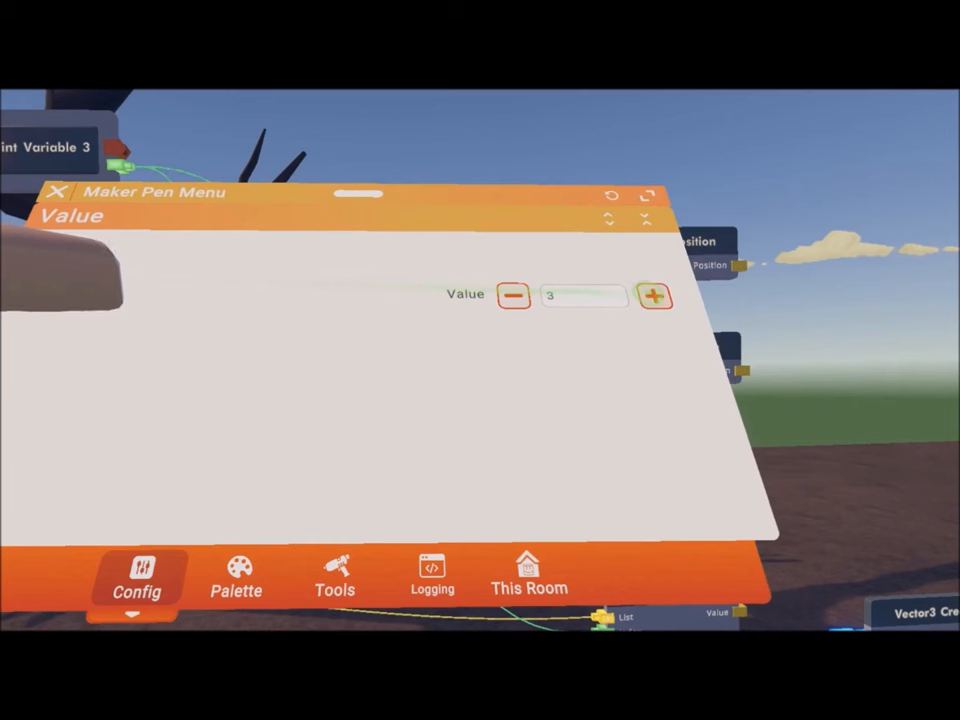
{"action": "left_click", "coordinate": [655, 295]}
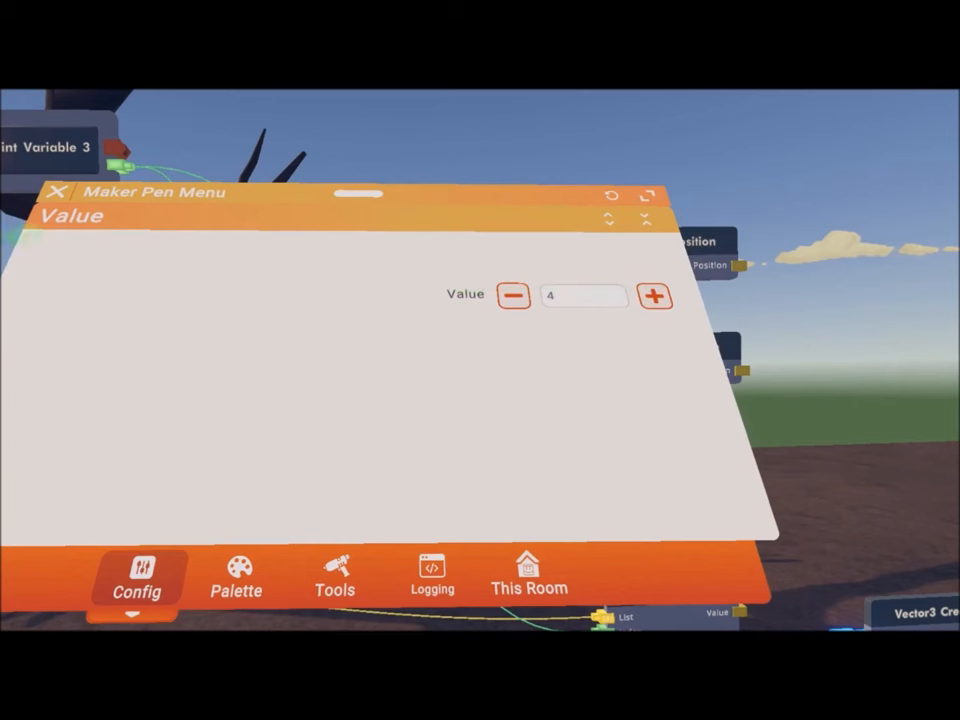
{"action": "left_click", "coordinate": [57, 192]}
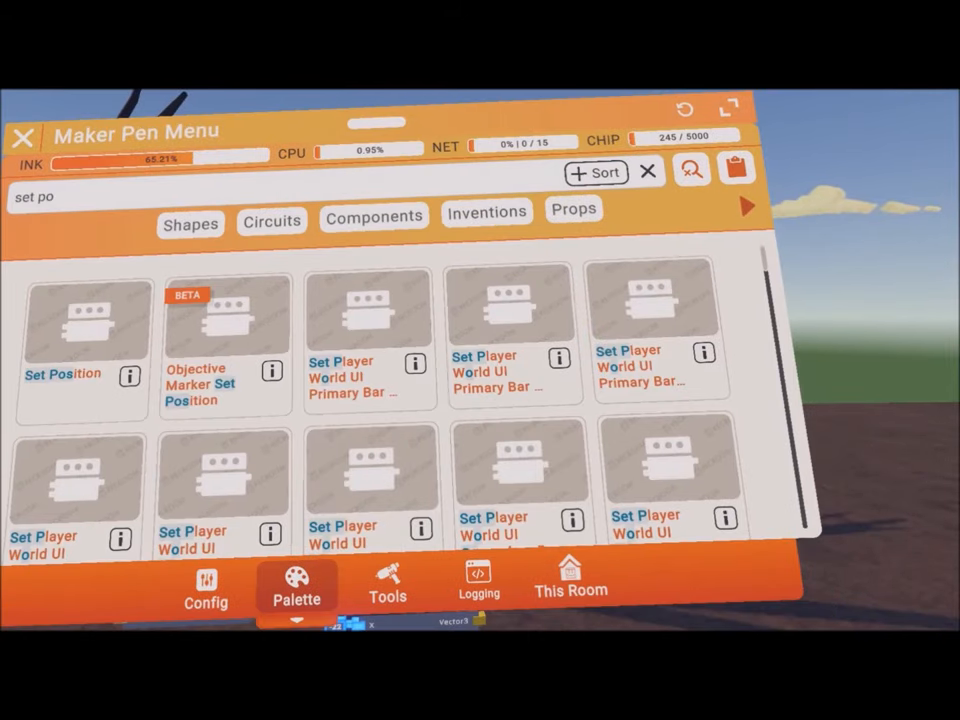
Add two Set Position chips and one Set Transform chip to the circuit
{"action": "left_click", "coordinate": [80, 320]}
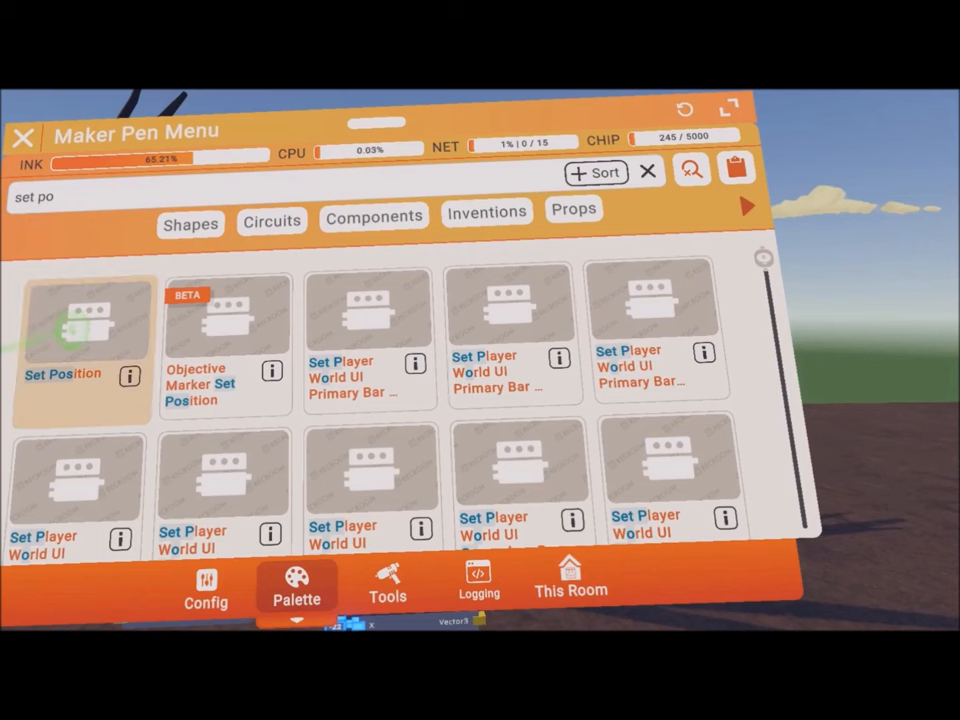
{"action": "left_click", "coordinate": [23, 138]}
{"action": "type", "text": "trans"}
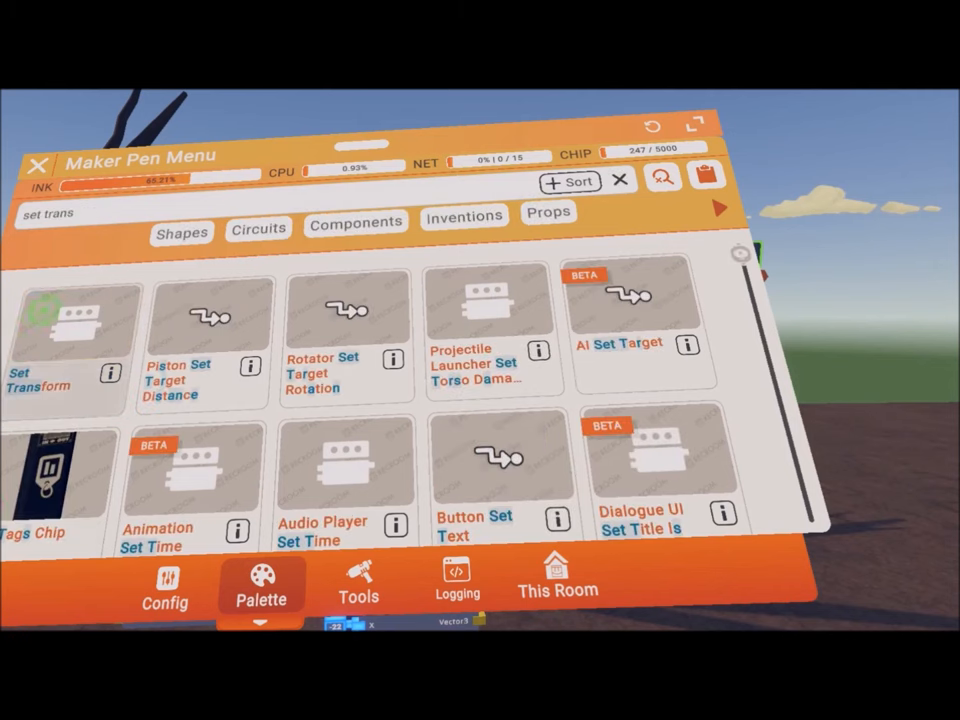
{"action": "left_click", "coordinate": [65, 330]}
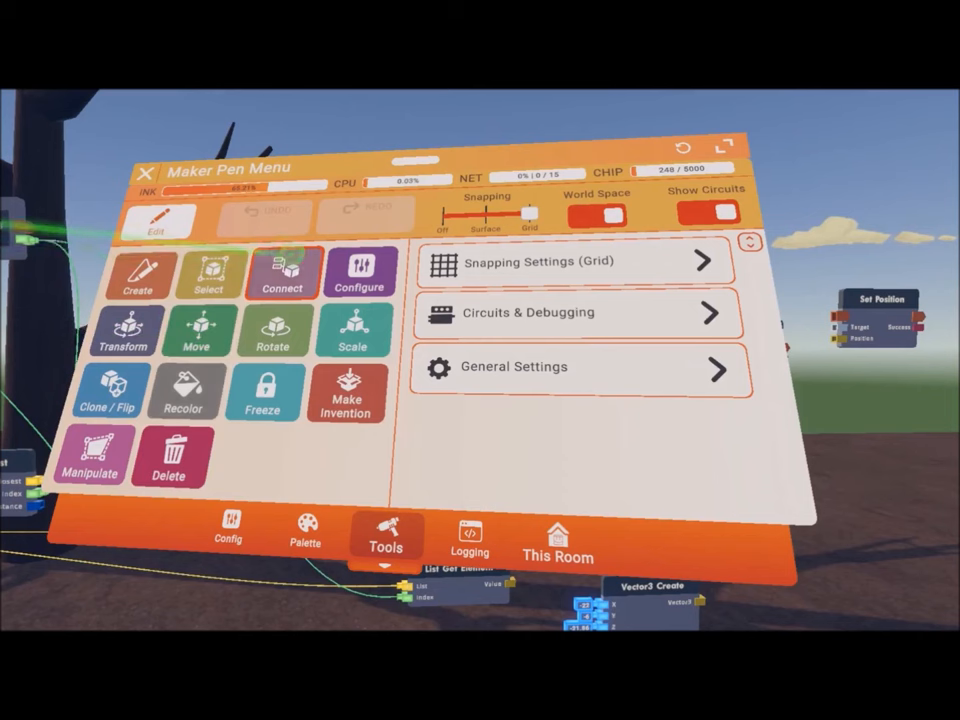
Wire the list element outputs into Set Position and Set Transform, then move Set Transform
{"action": "left_click", "coordinate": [145, 172]}
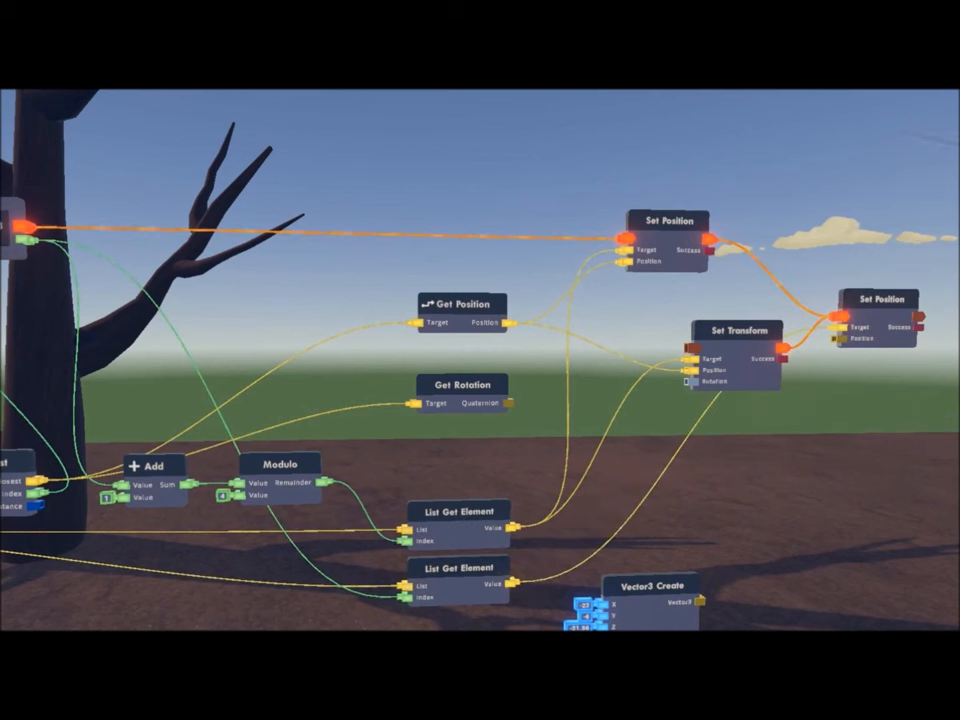
{"action": "left_click", "coordinate": [738, 332]}
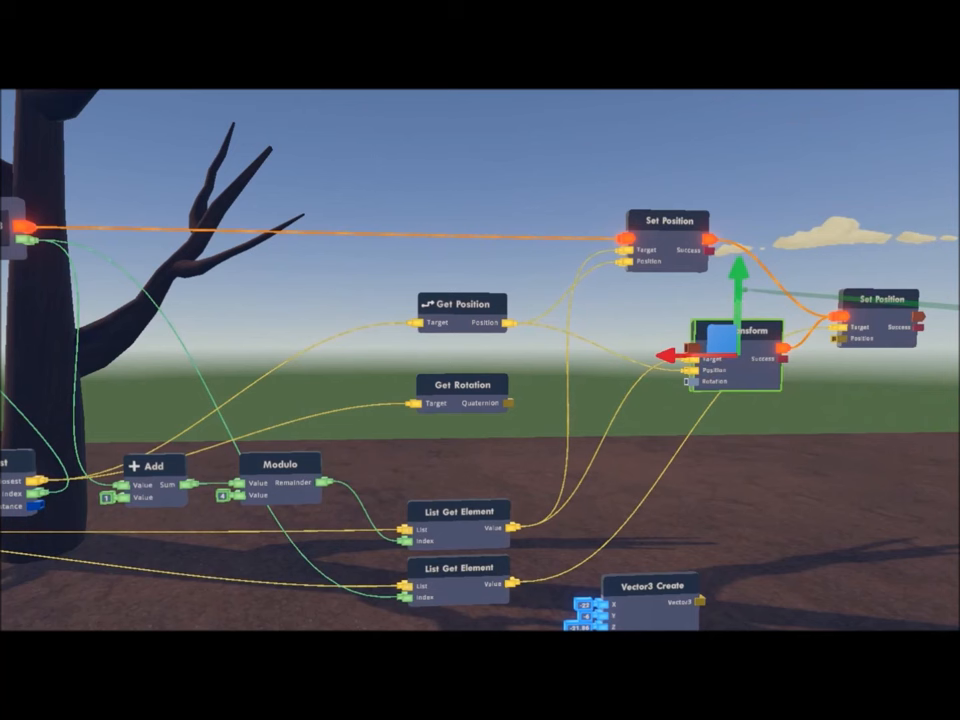